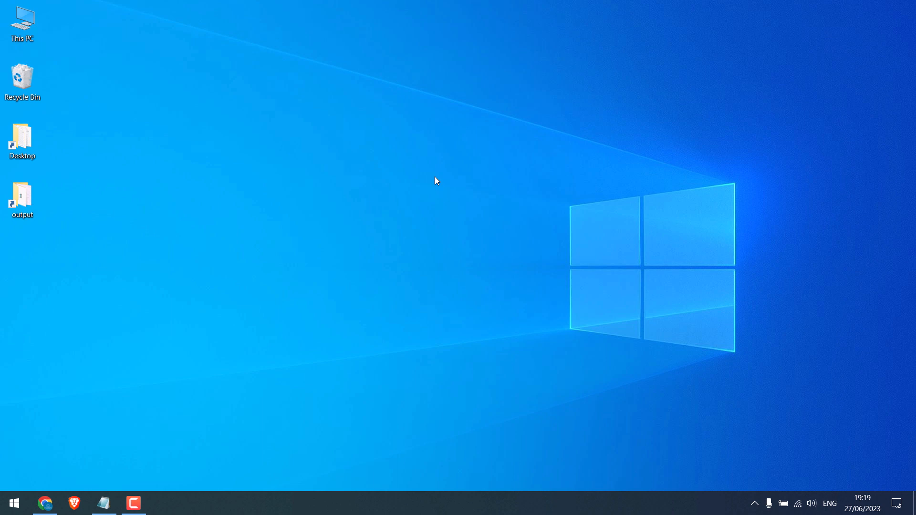
Bring up the browser showing the WordPress admin dashboard from the taskbar.
click(45, 506)
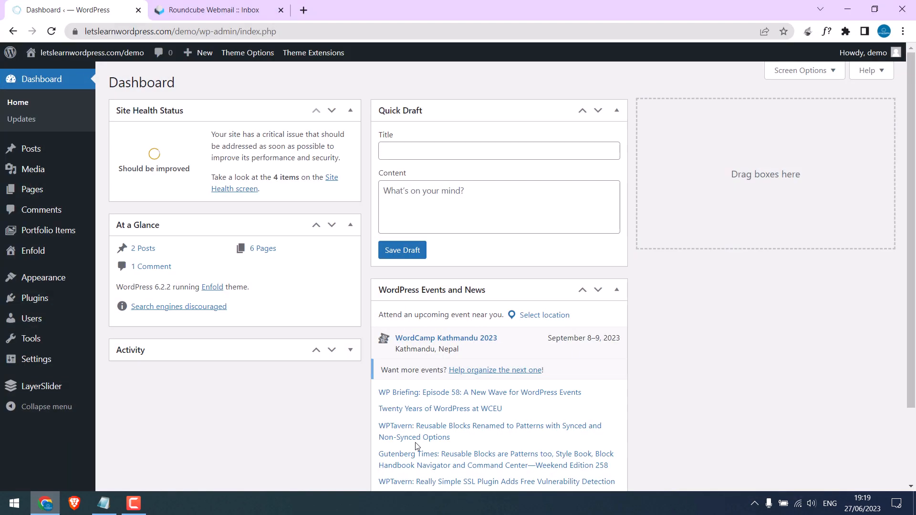
mouse_move(475, 256)
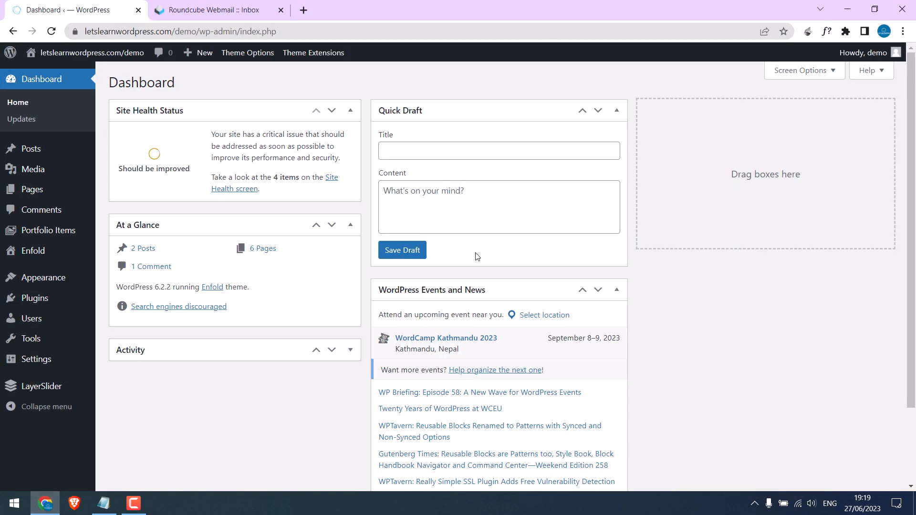
mouse_move(294, 278)
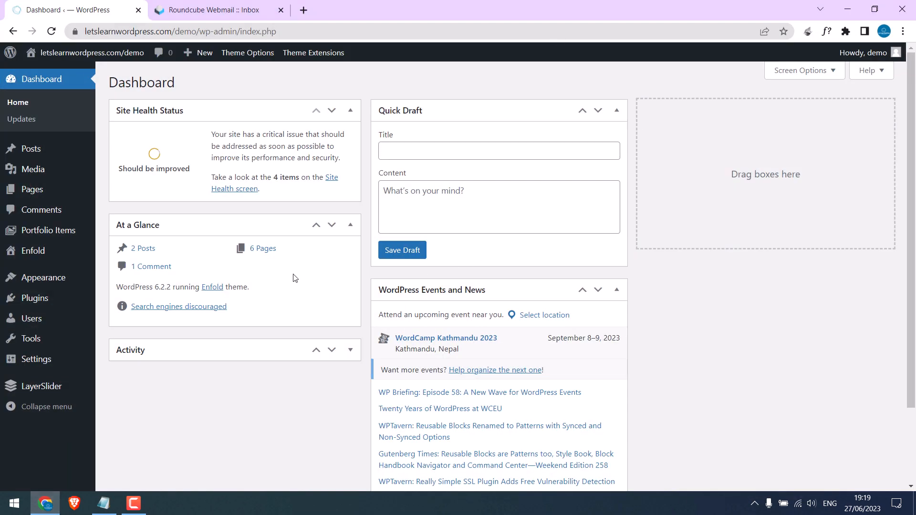
Load Enfold's functions.php in the Theme File Editor via Appearance.
click(135, 347)
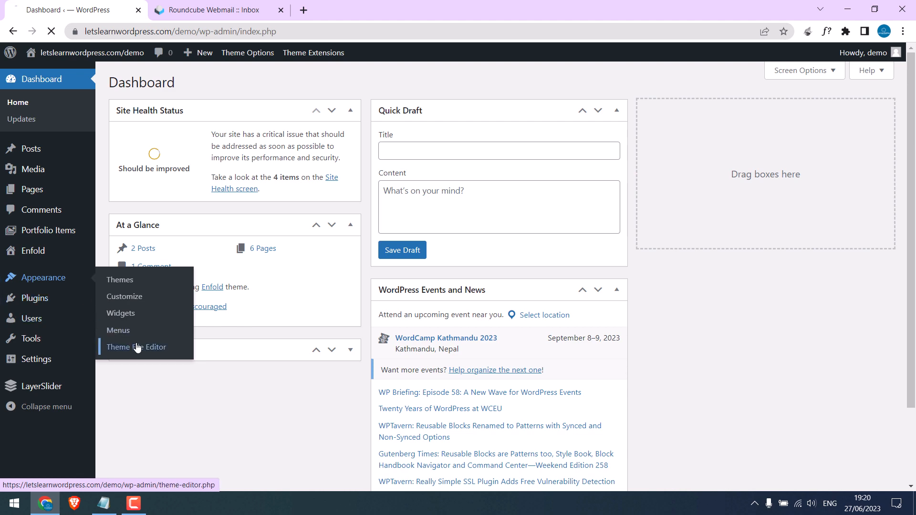
click(137, 347)
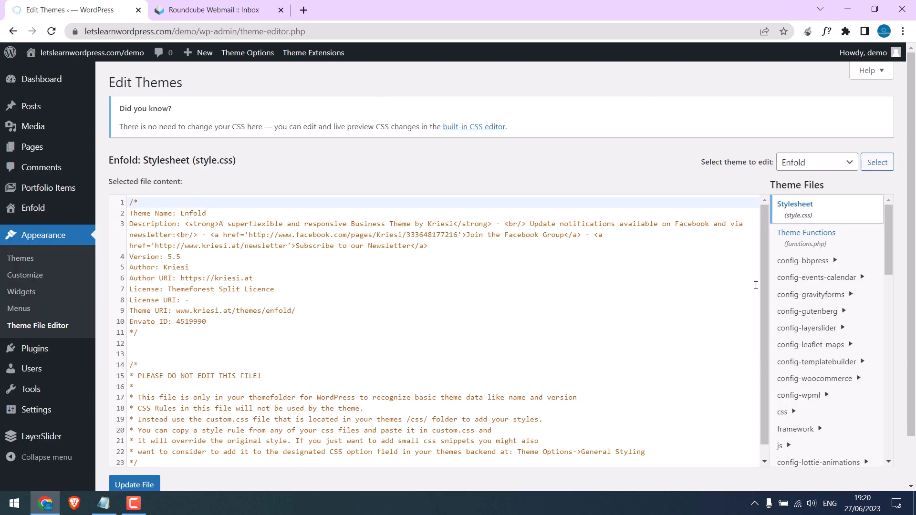
click(806, 237)
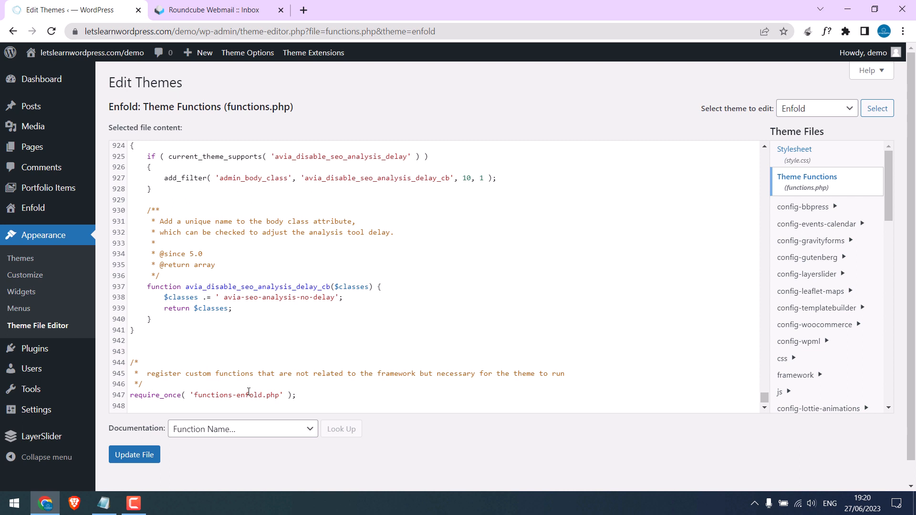
mouse_move(154, 420)
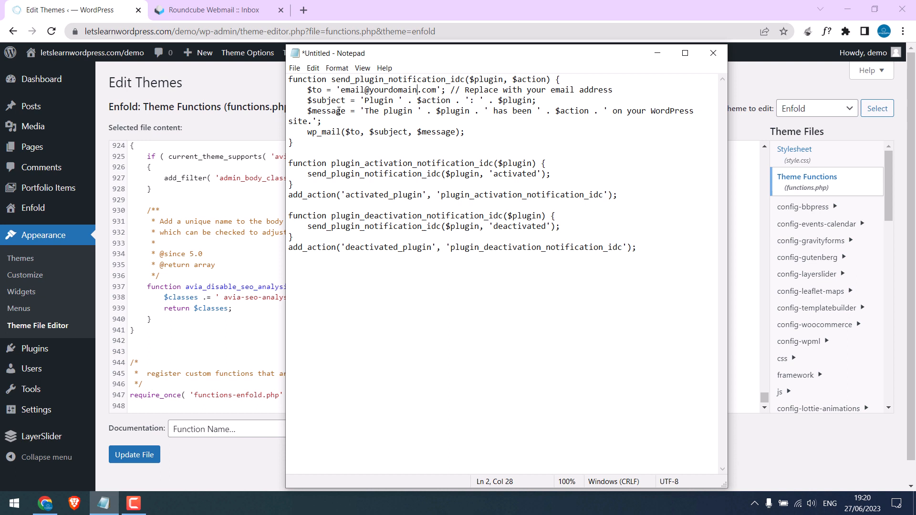
drag(306, 89, 436, 90)
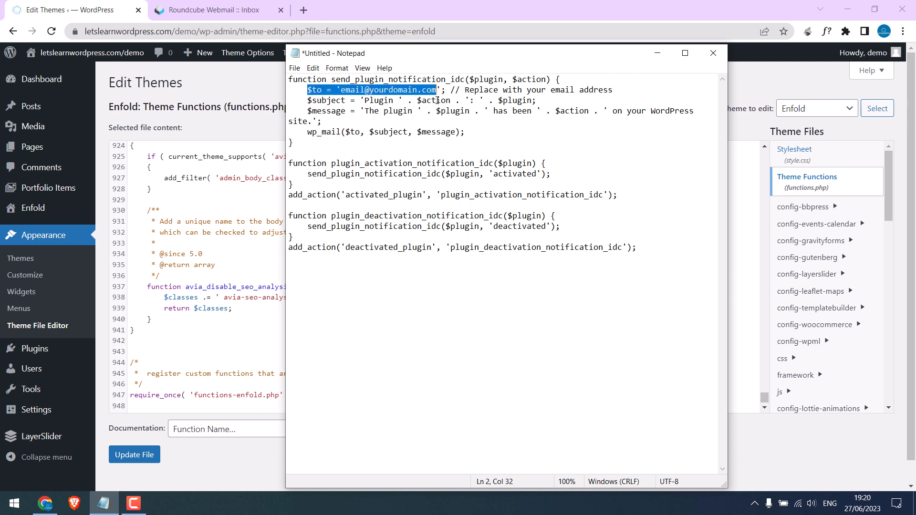
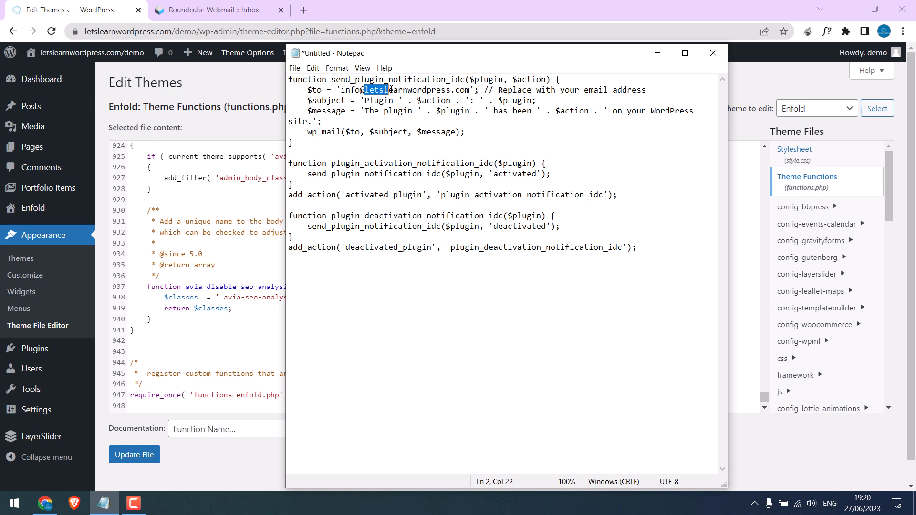
drag(366, 90, 470, 89)
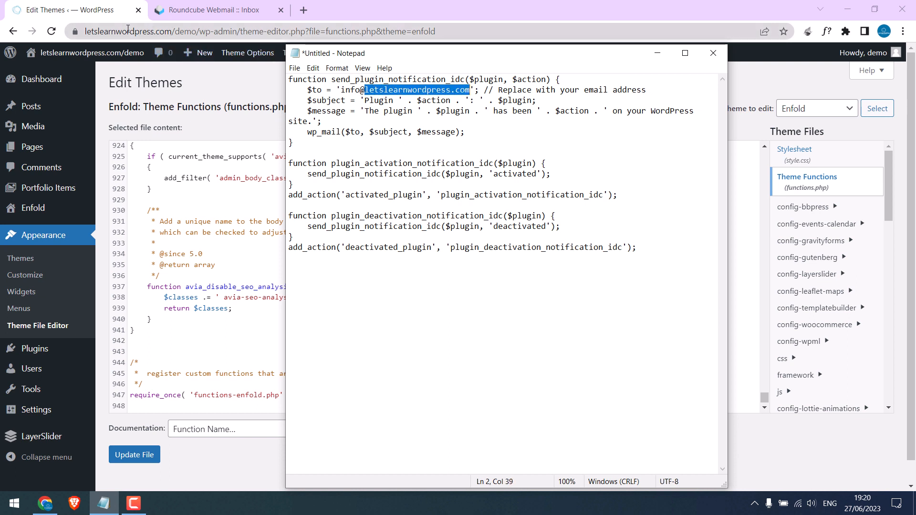
click(300, 100)
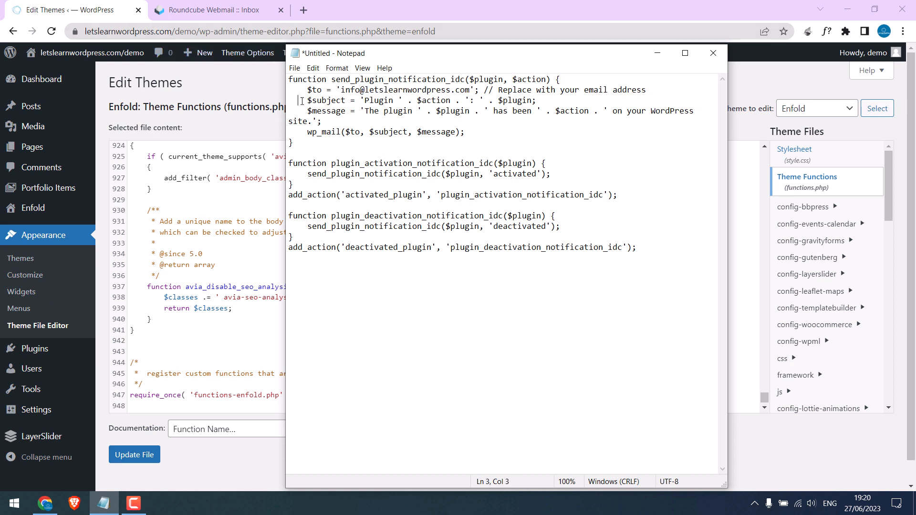
double_click(379, 100)
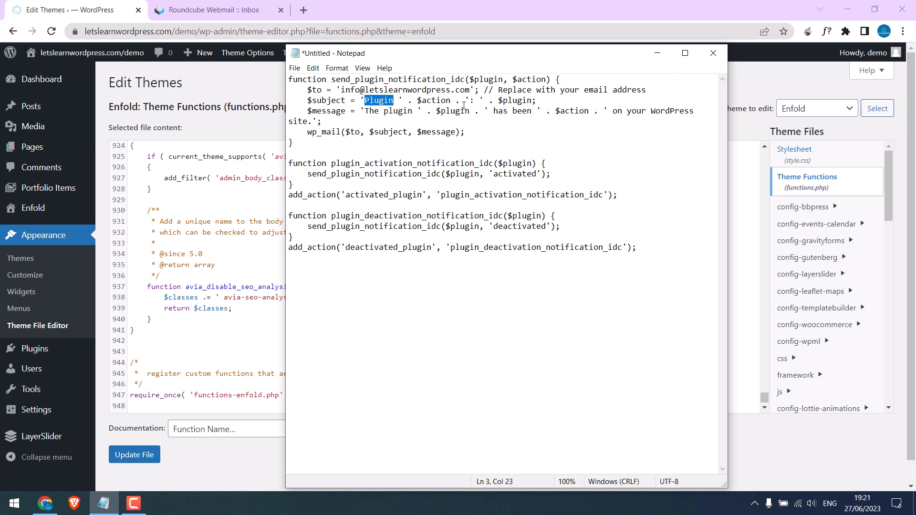
mouse_move(452, 155)
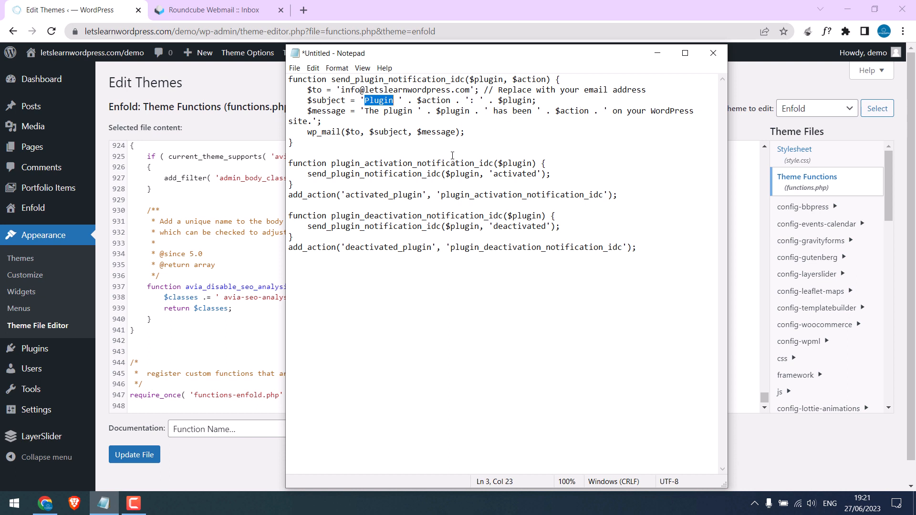
Select the whole notification snippet and return to the theme file editor.
key(ctrl+a)
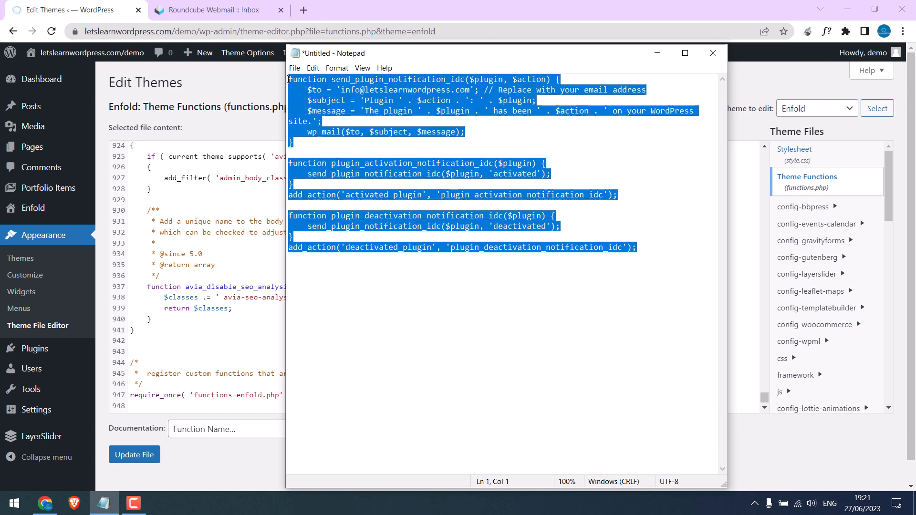
click(712, 53)
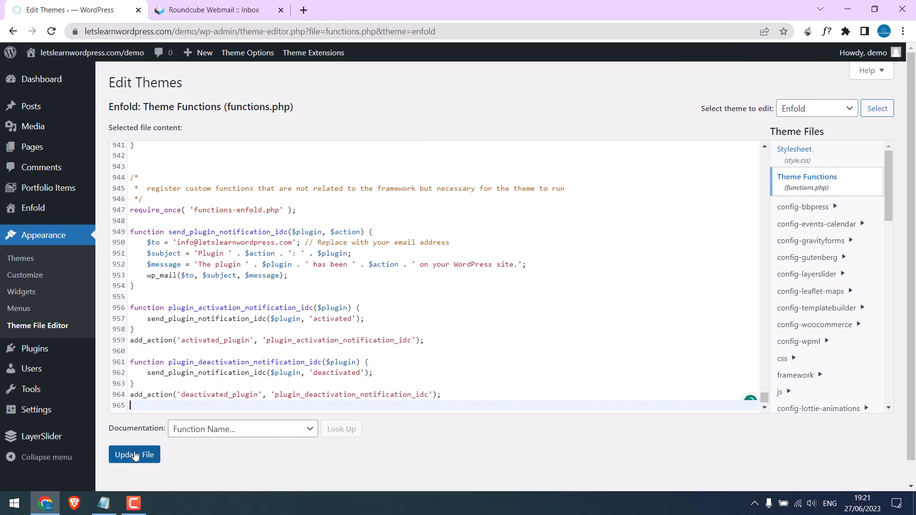
Update functions.php with the pasted notification code and go to Installed Plugins.
click(133, 454)
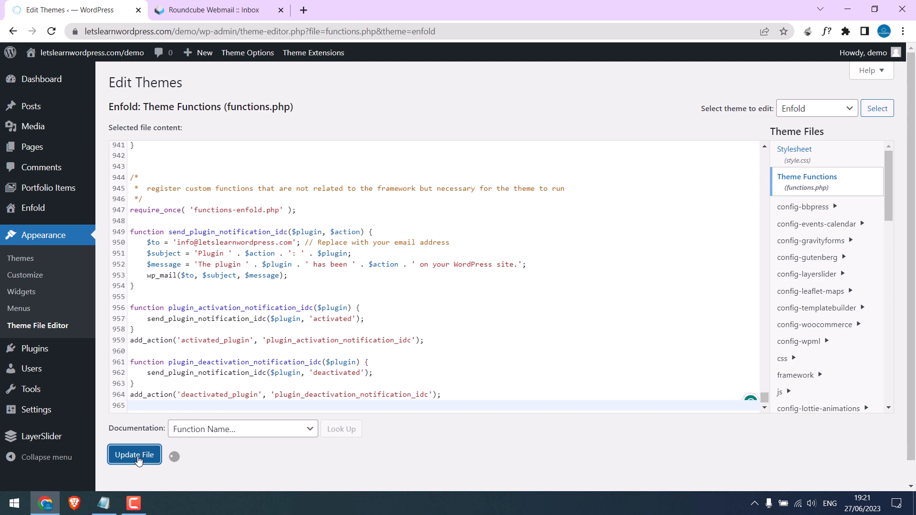
click(134, 454)
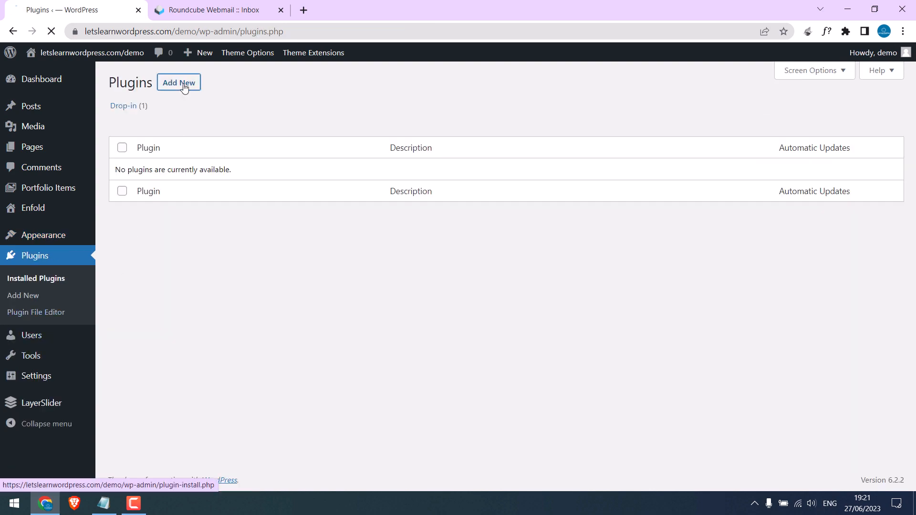
Add, install and activate Performance Lab, dismissing its welcome notice.
click(179, 82)
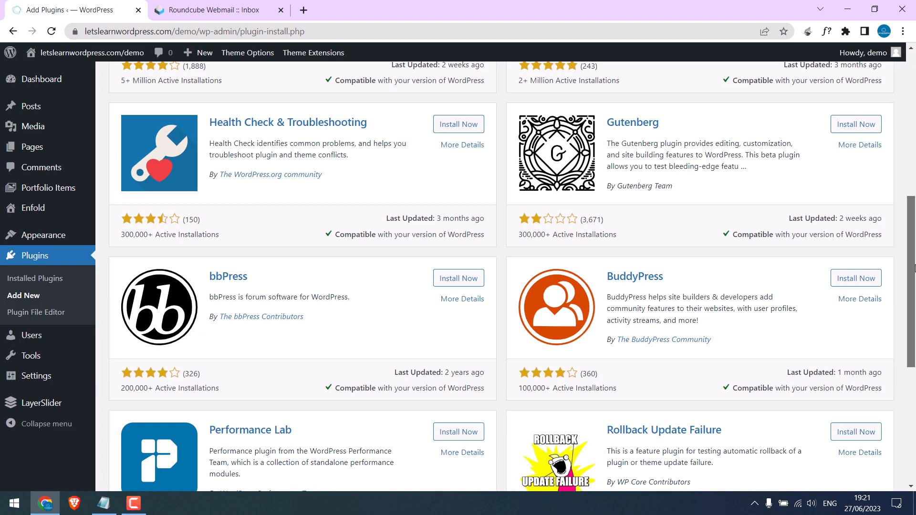
click(459, 431)
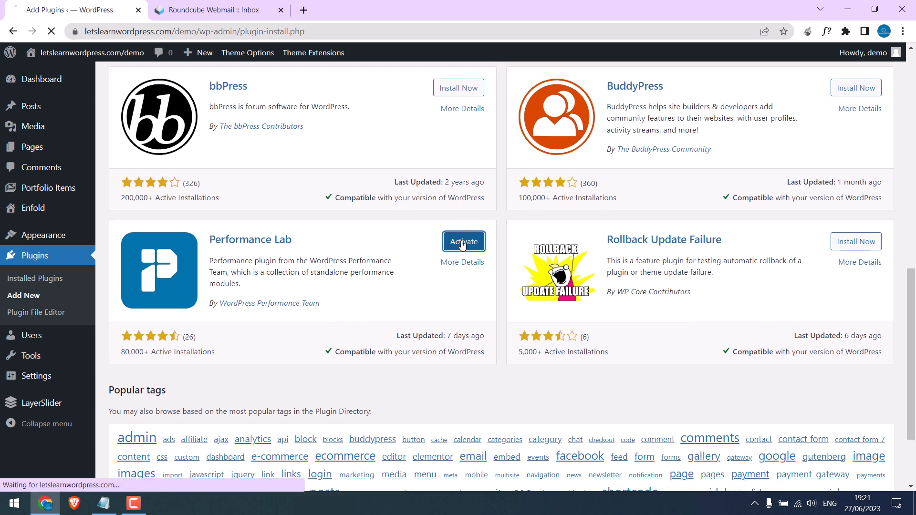
click(464, 241)
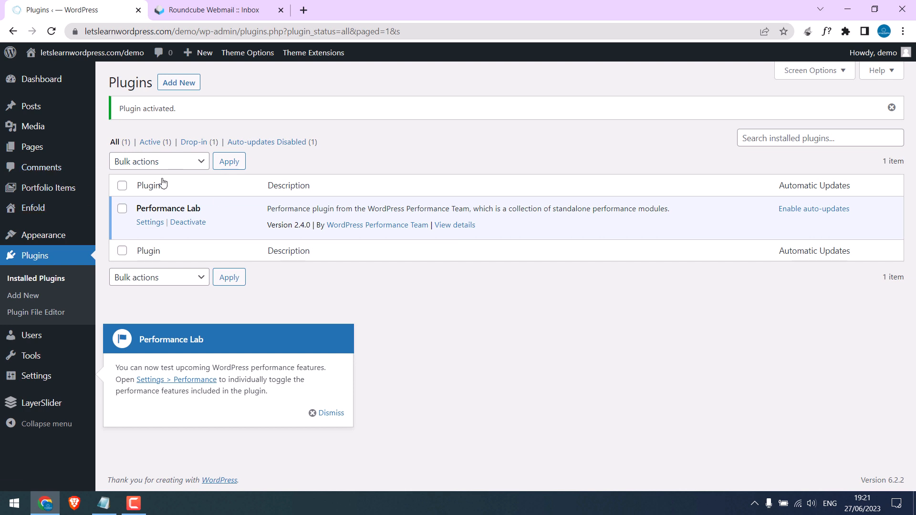
click(330, 413)
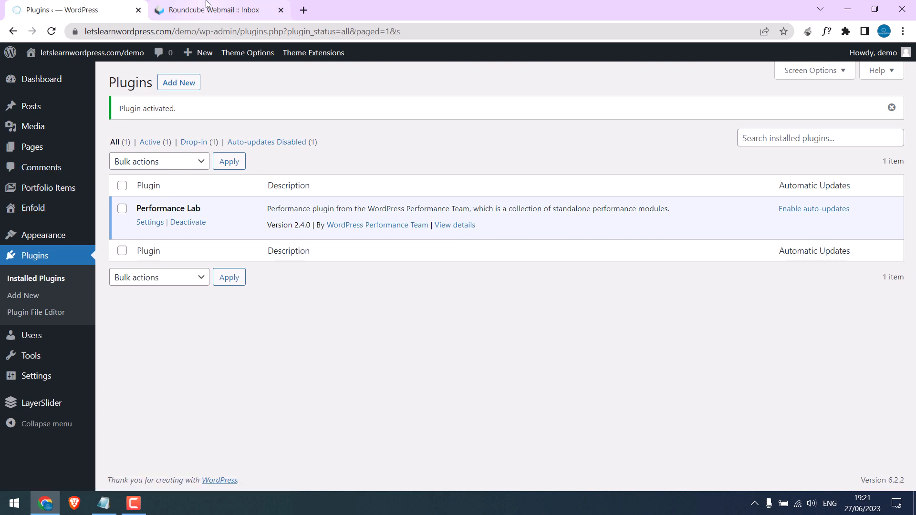
Read the Plugin activated email for performance-lab/load.php in the Roundcube inbox.
click(217, 9)
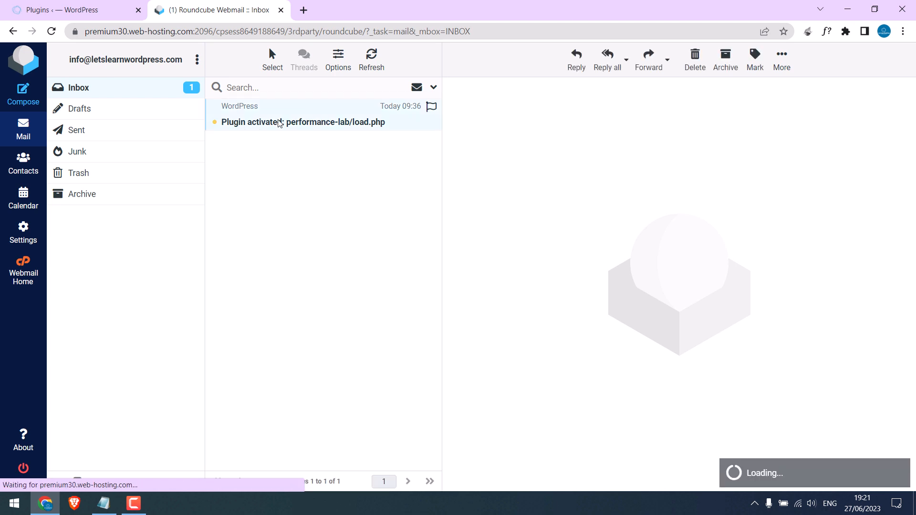
click(302, 122)
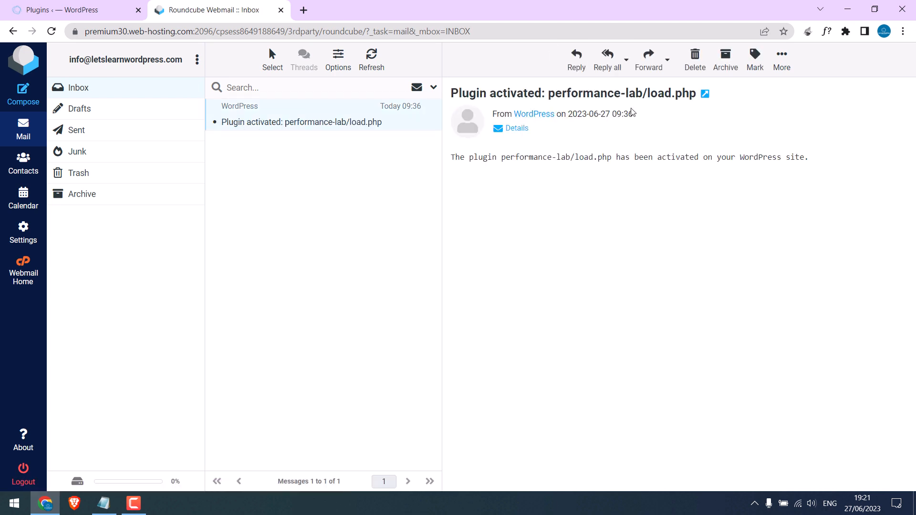
mouse_move(837, 187)
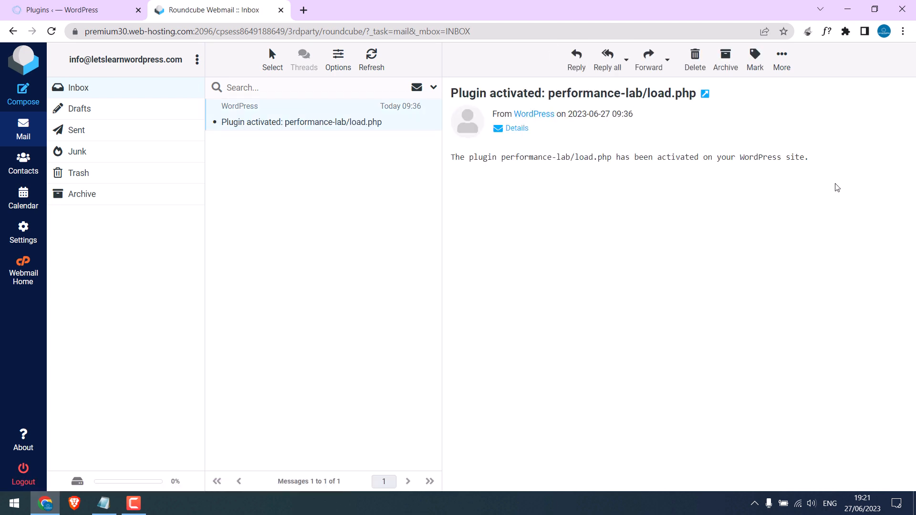
Deactivate Performance Lab in WordPress and return to the webmail inbox.
click(70, 9)
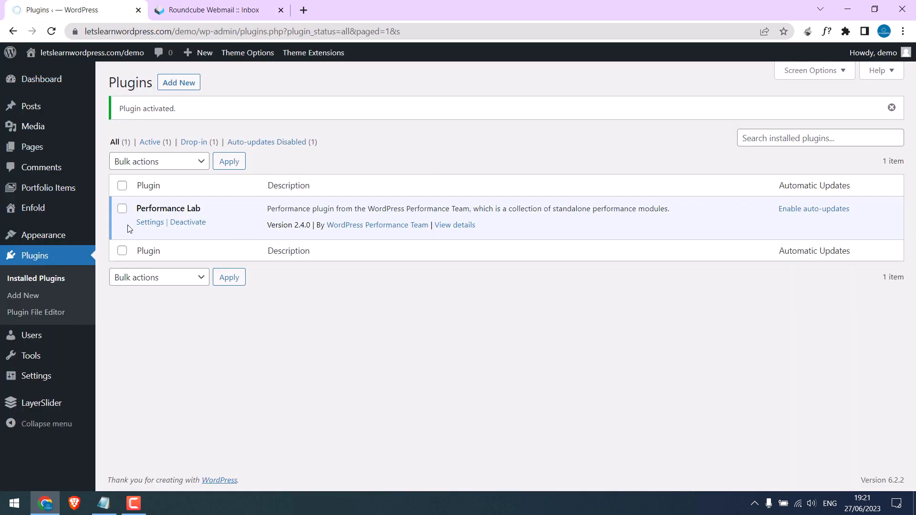
click(188, 222)
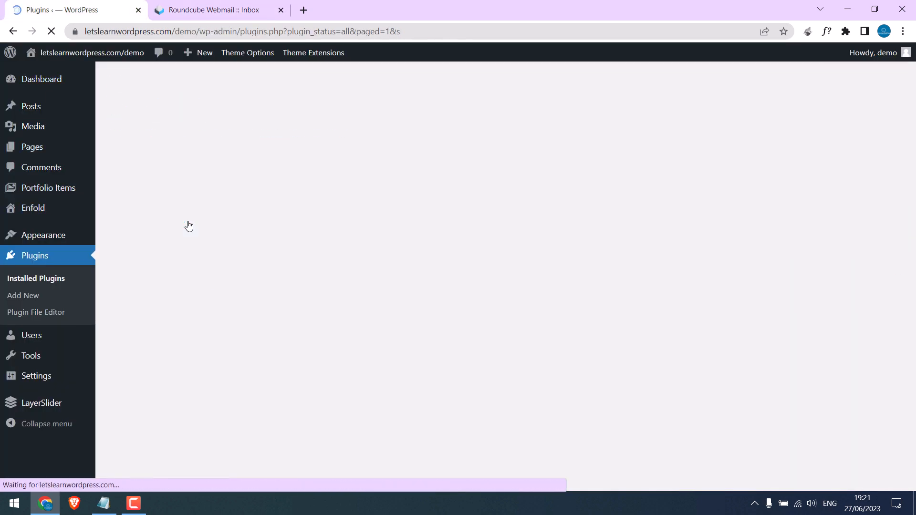
click(214, 9)
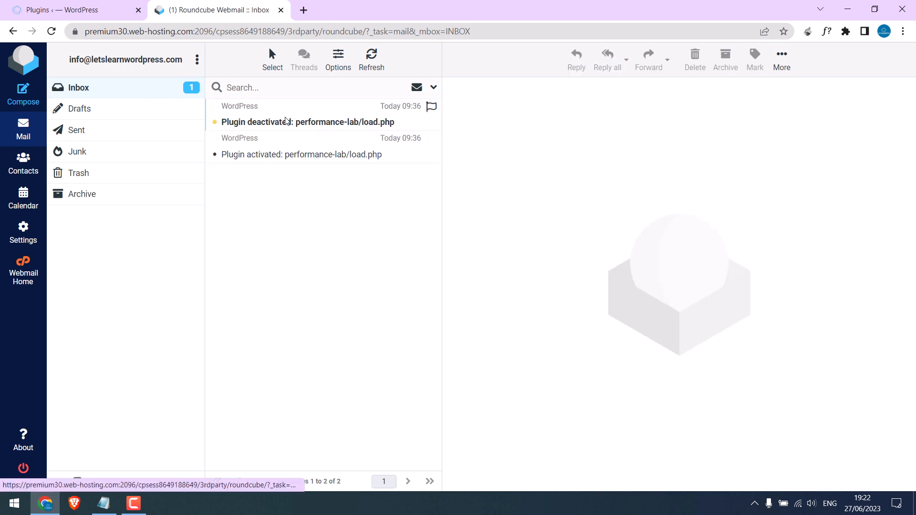
Read the Plugin deactivated email for performance-lab/load.php, then return to the plugins list.
click(308, 121)
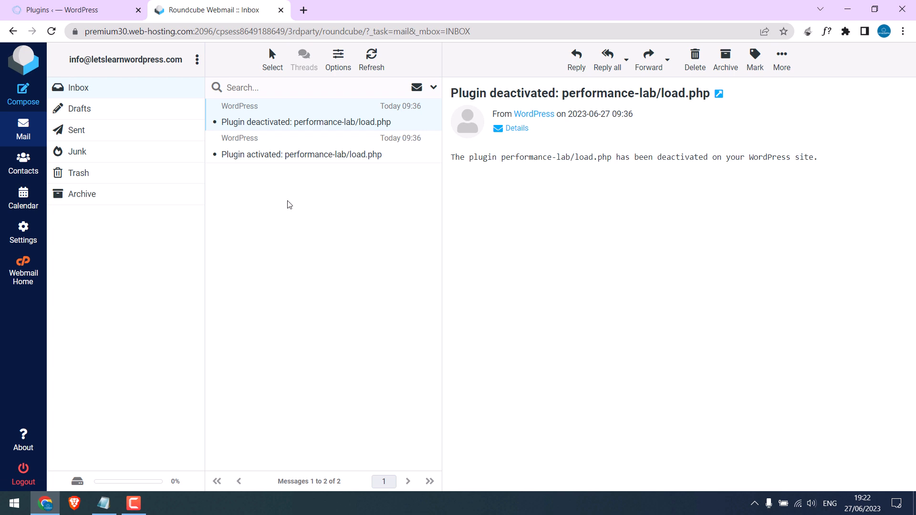
click(75, 10)
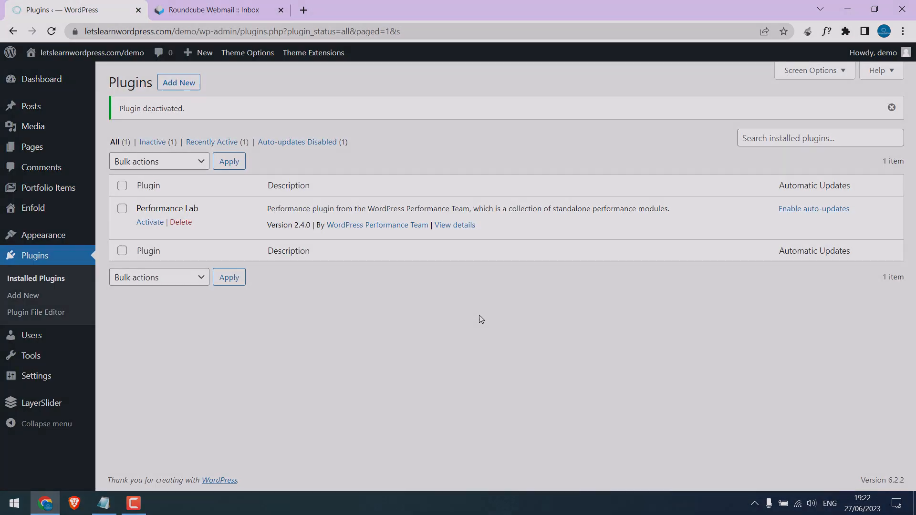